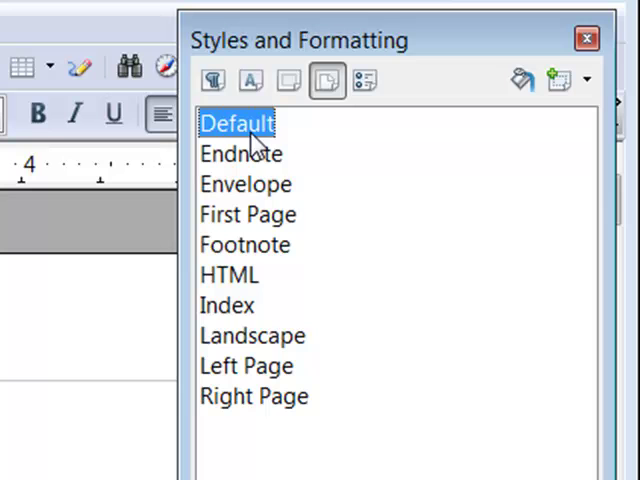
Create a new page style from Default and name it 'Table of Contents'.
{"action": "right_click", "coordinate": [240, 123]}
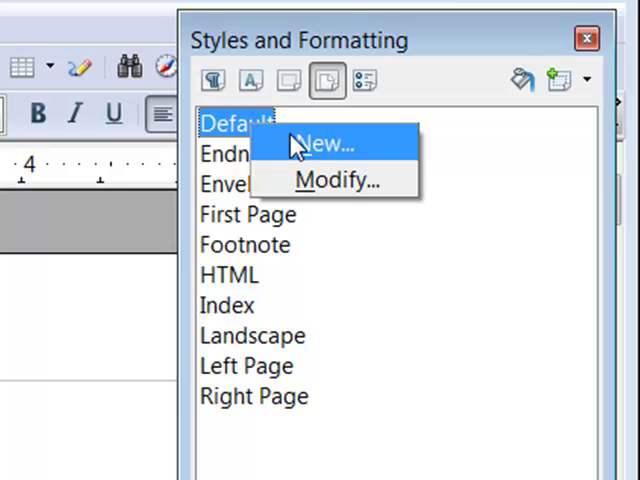
{"action": "left_click", "coordinate": [328, 143]}
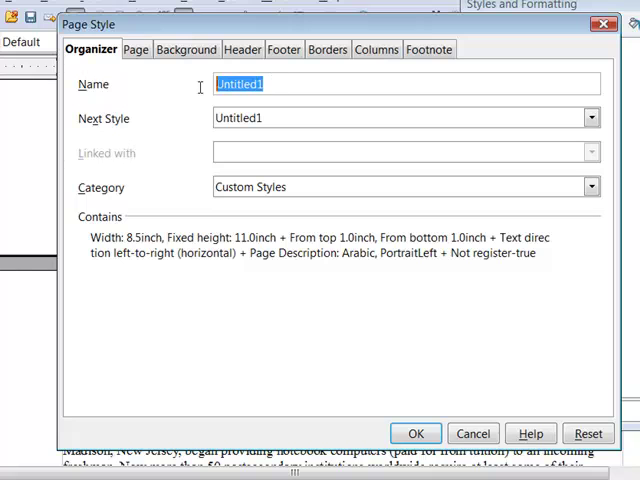
{"action": "type", "text": "t"}
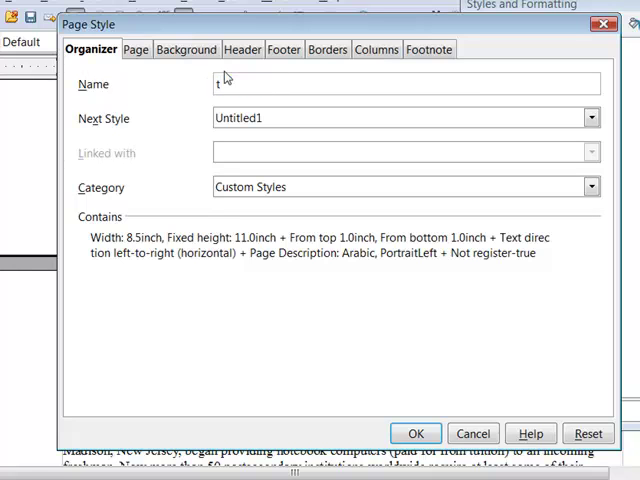
{"action": "type", "text": "A"}
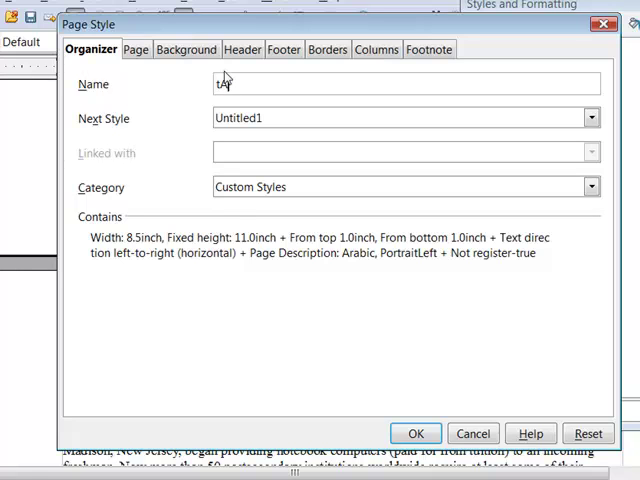
{"action": "type", "text": "Table of"}
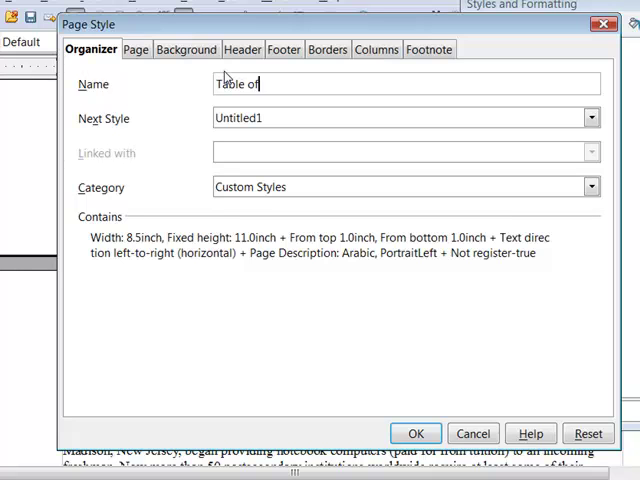
{"action": "type", "text": "Contents"}
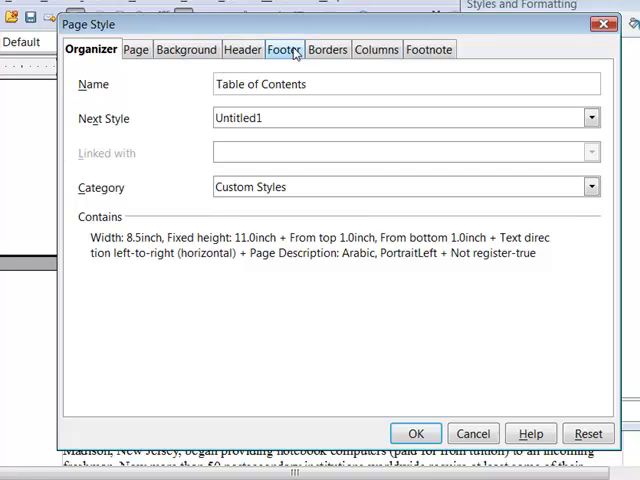
Set the style's page number format to i, ii, iii and save it.
{"action": "left_click", "coordinate": [283, 49]}
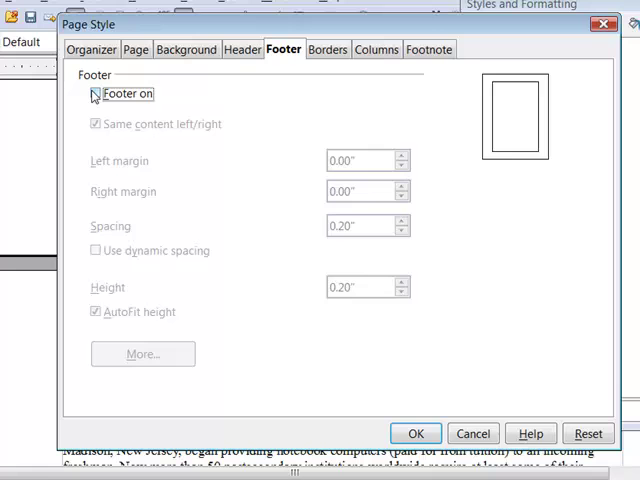
{"action": "left_click", "coordinate": [135, 49]}
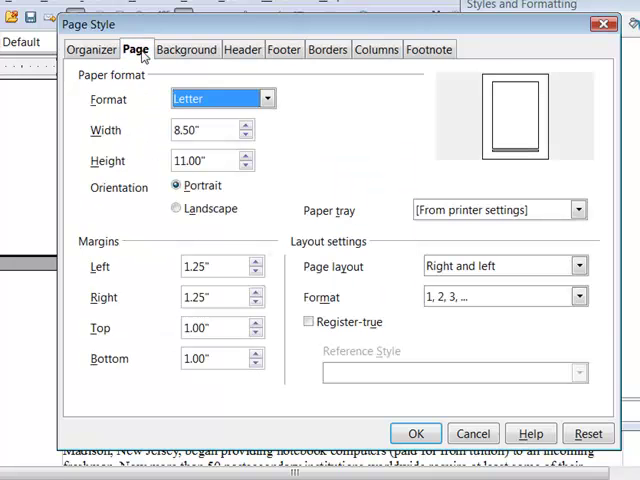
{"action": "left_click", "coordinate": [578, 296]}
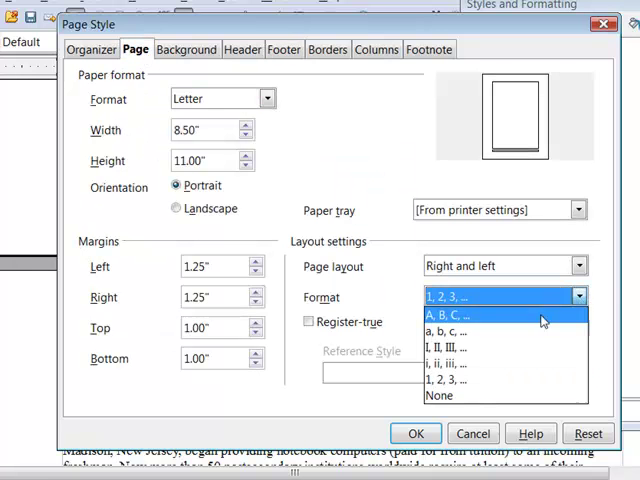
{"action": "left_click", "coordinate": [450, 348]}
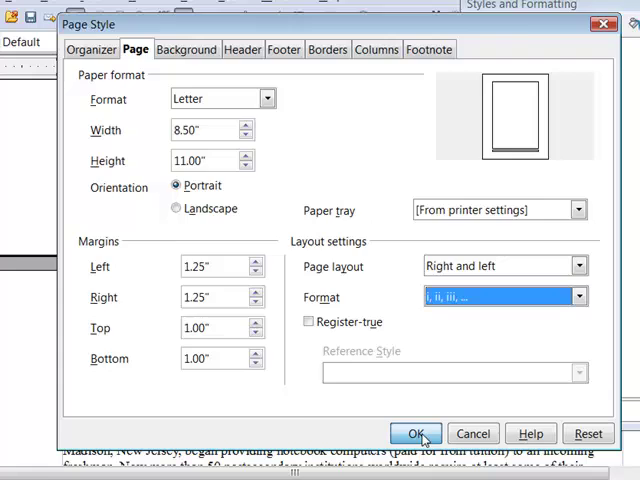
{"action": "left_click", "coordinate": [417, 433]}
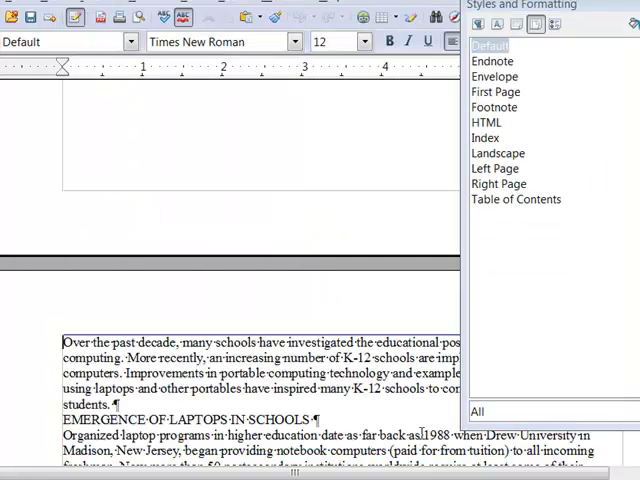
{"action": "mouse_move", "coordinate": [527, 266]}
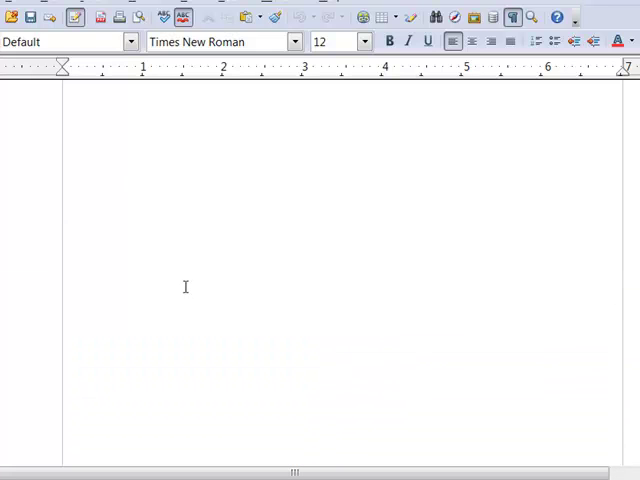
Type the title 'Laptop Computers in the K-12 Classroom.' at the top of the document.
{"action": "type", "text": "Laptop Computers in the K-12 Classroom."}
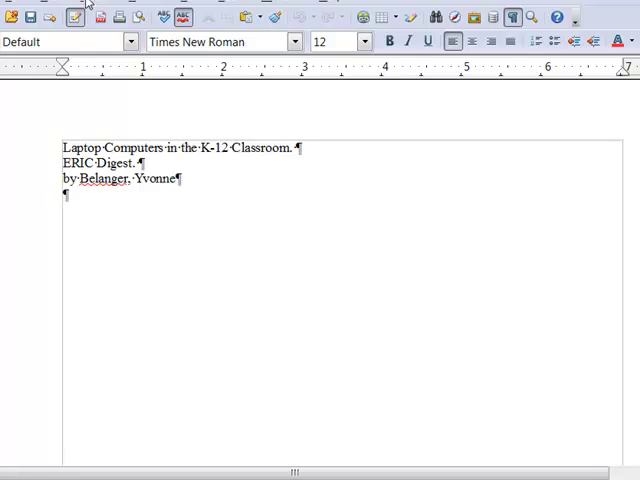
Insert a manual page break whose next page uses the Table of Contents style.
{"action": "left_click", "coordinate": [89, 31]}
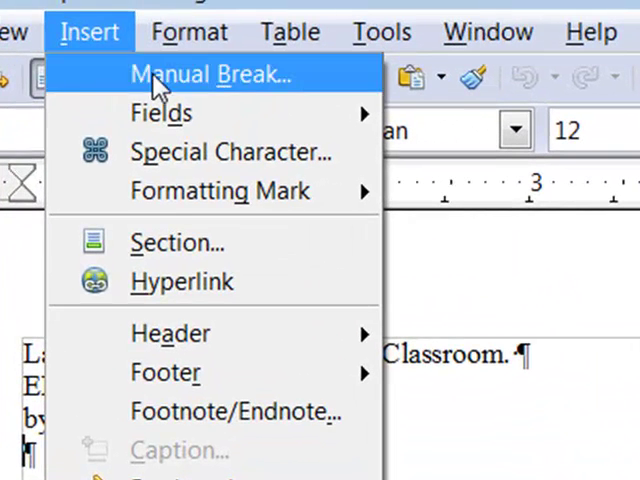
{"action": "left_click", "coordinate": [210, 74]}
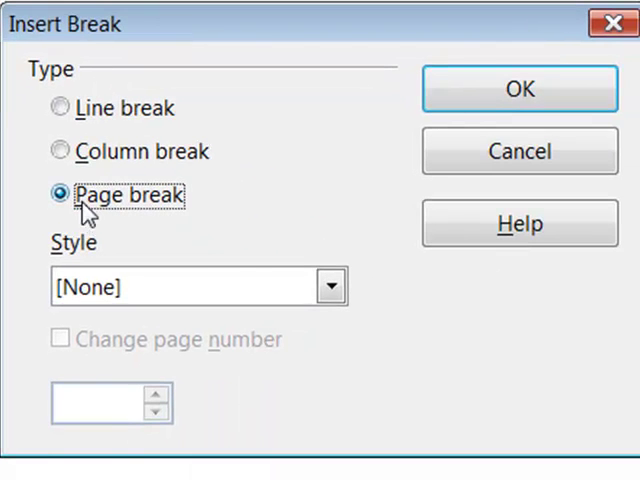
{"action": "left_click", "coordinate": [330, 286]}
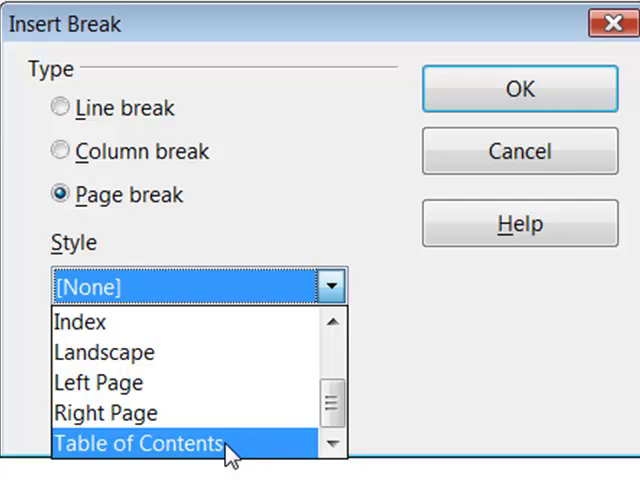
{"action": "left_click", "coordinate": [139, 443]}
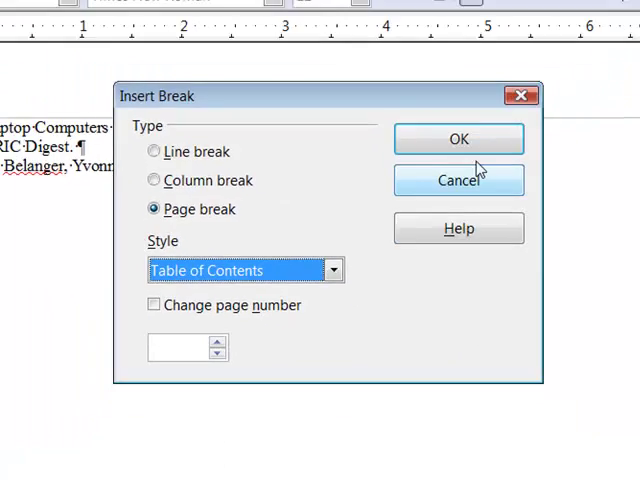
{"action": "left_click", "coordinate": [458, 138]}
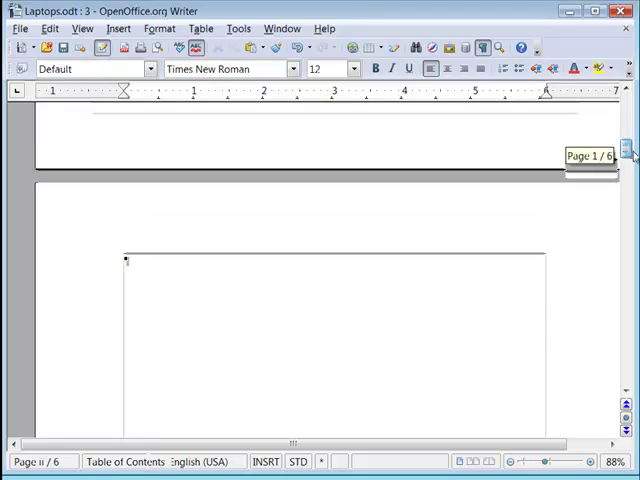
Scroll to the new second page, place the cursor there and browse the insertable fields.
{"action": "scroll", "scroll_direction": "down", "scroll_amount": 3}
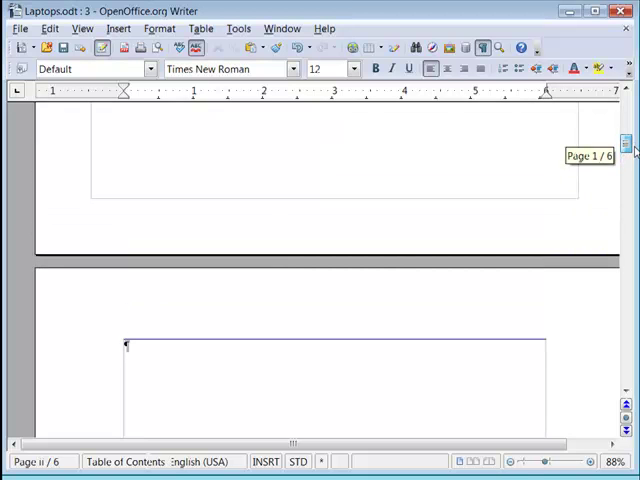
{"action": "scroll", "scroll_direction": "down", "scroll_amount": 3}
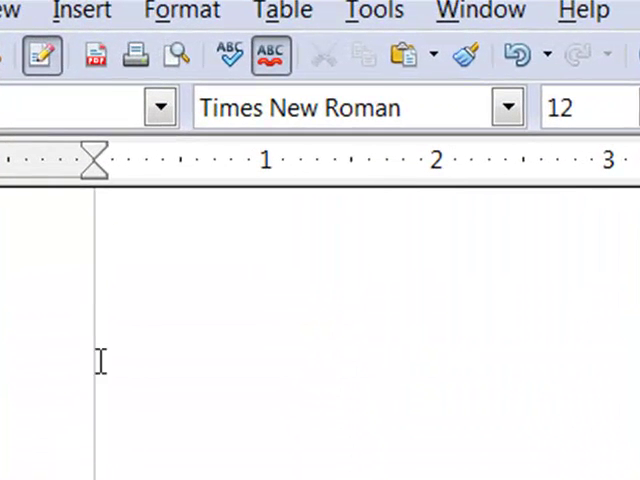
{"action": "left_click", "coordinate": [80, 11]}
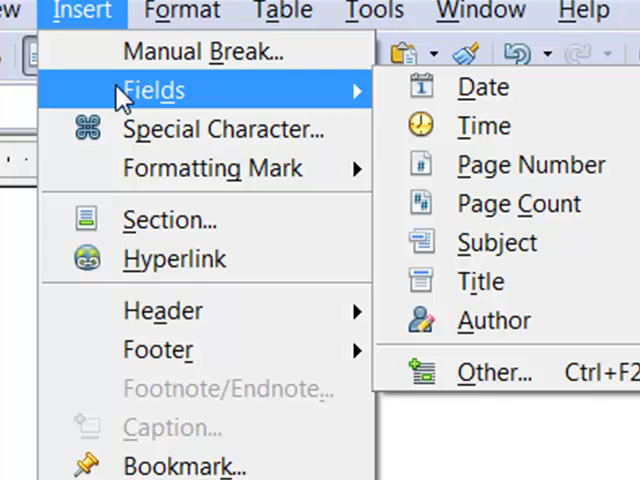
{"action": "left_click", "coordinate": [531, 164]}
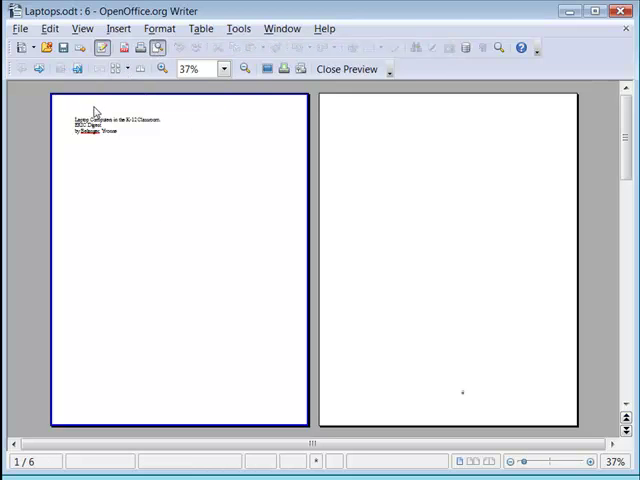
{"action": "mouse_move", "coordinate": [183, 412]}
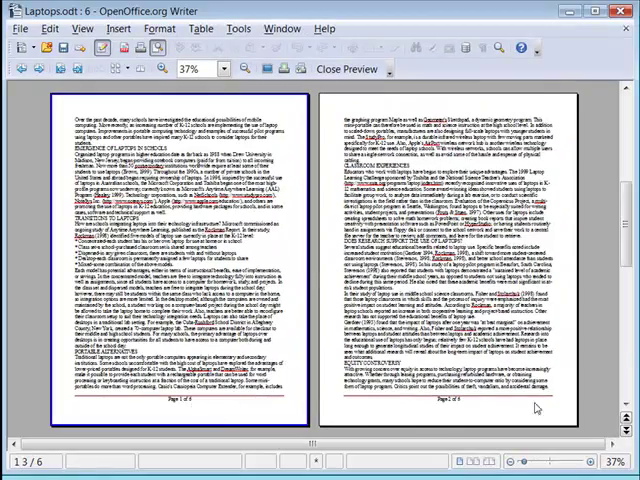
Scroll through the page preview, then close it to return to editing.
{"action": "scroll", "scroll_direction": "down", "scroll_amount": 3}
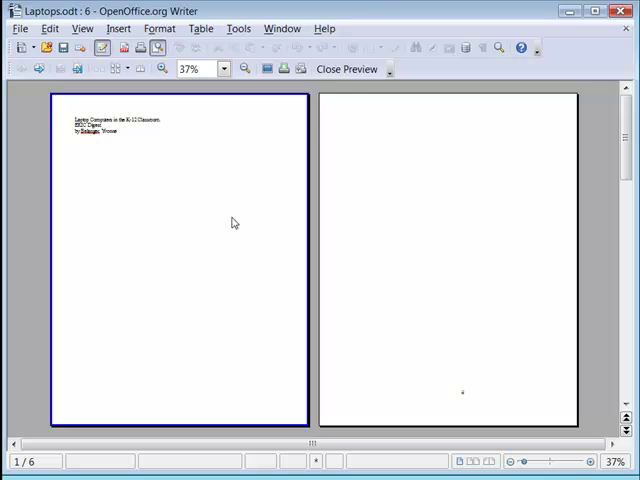
{"action": "mouse_move", "coordinate": [114, 103]}
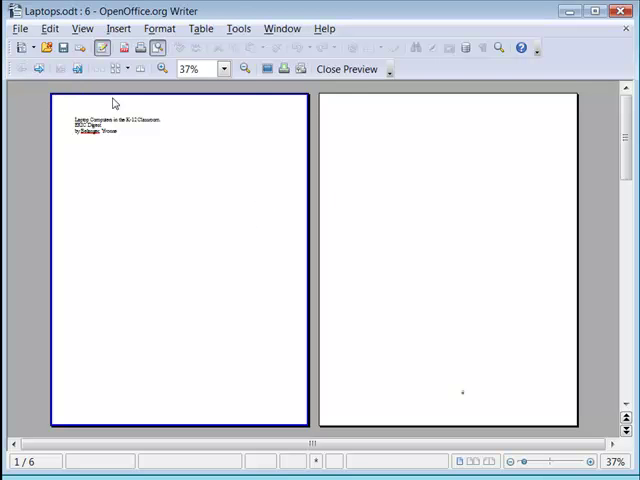
{"action": "left_click", "coordinate": [347, 68]}
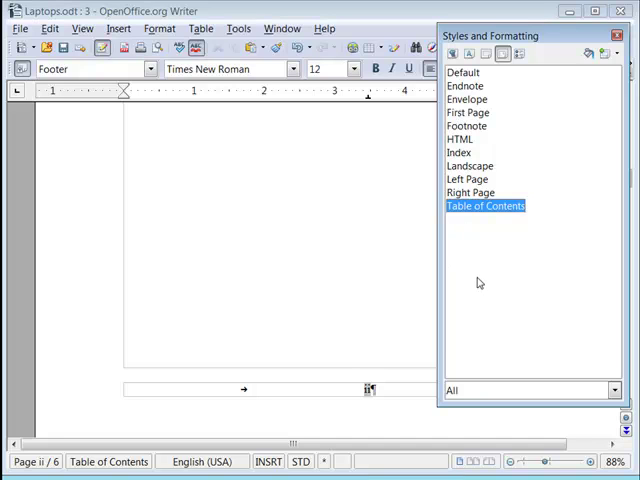
{"action": "mouse_move", "coordinate": [485, 278]}
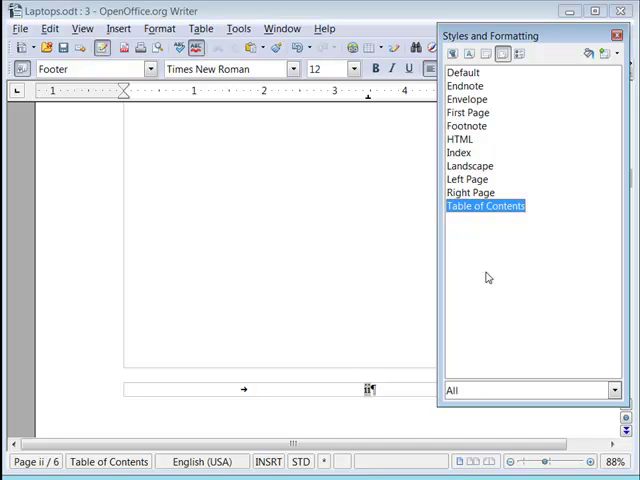
{"action": "mouse_move", "coordinate": [151, 89]}
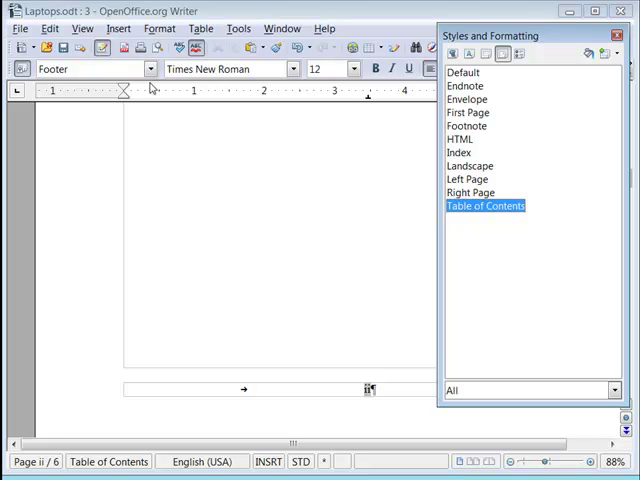
Reopen the Insert Break dialog and cancel it without inserting a break.
{"action": "left_click", "coordinate": [118, 28]}
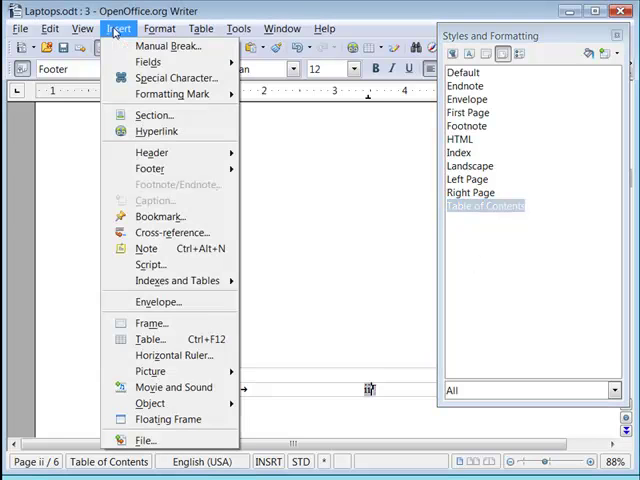
{"action": "left_click", "coordinate": [170, 46]}
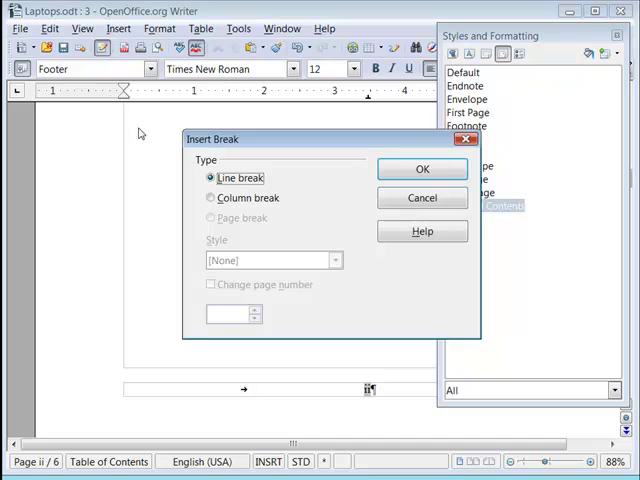
{"action": "mouse_move", "coordinate": [228, 268]}
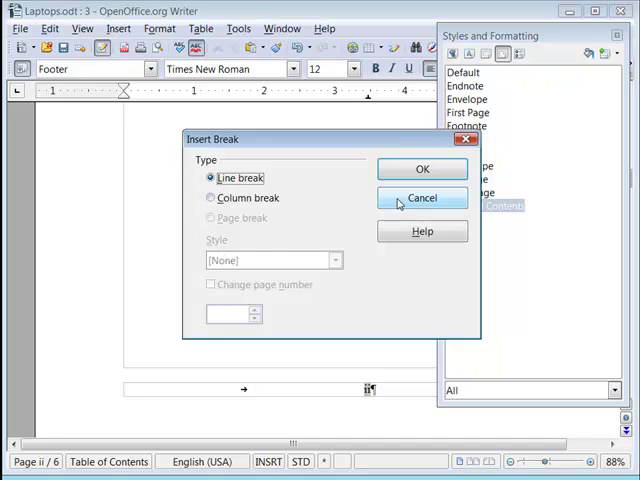
{"action": "left_click", "coordinate": [421, 197]}
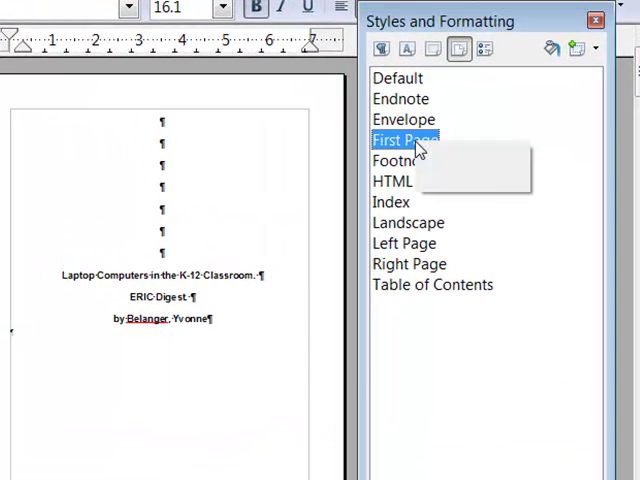
Modify the First Page style to use a Magenta 4 background.
{"action": "right_click", "coordinate": [404, 140]}
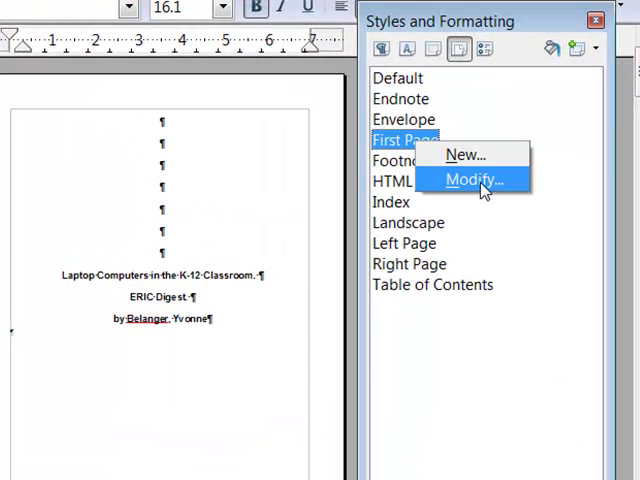
{"action": "left_click", "coordinate": [473, 179]}
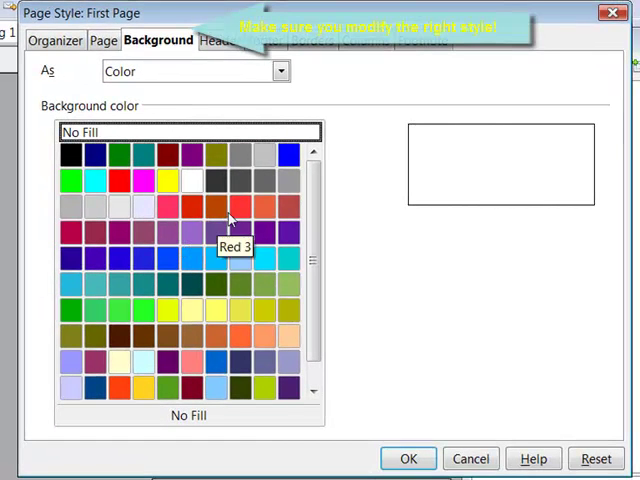
{"action": "left_click", "coordinate": [192, 232]}
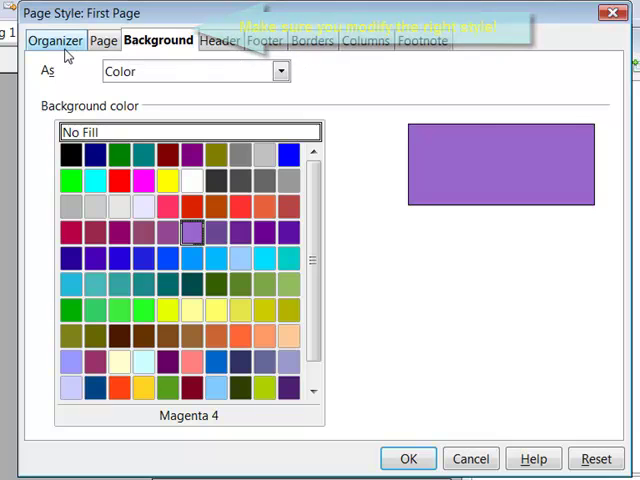
Switch the First Page orientation to landscape and back to portrait.
{"action": "left_click", "coordinate": [103, 40]}
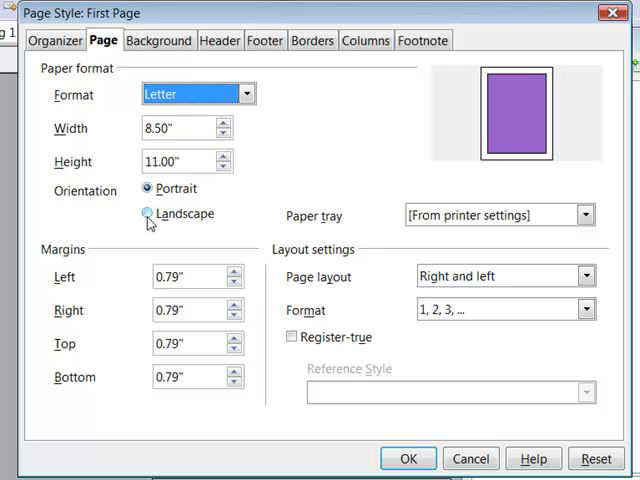
{"action": "left_click", "coordinate": [147, 214]}
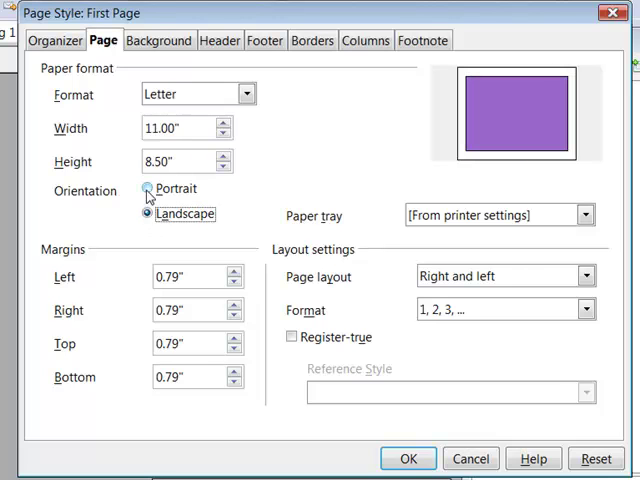
{"action": "left_click", "coordinate": [147, 189]}
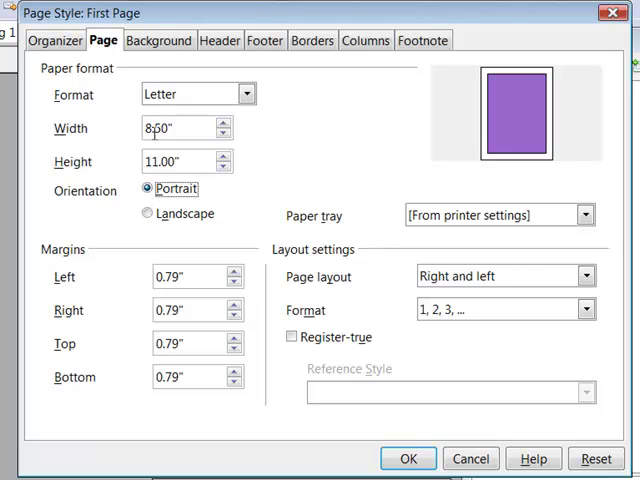
{"action": "left_click", "coordinate": [220, 40]}
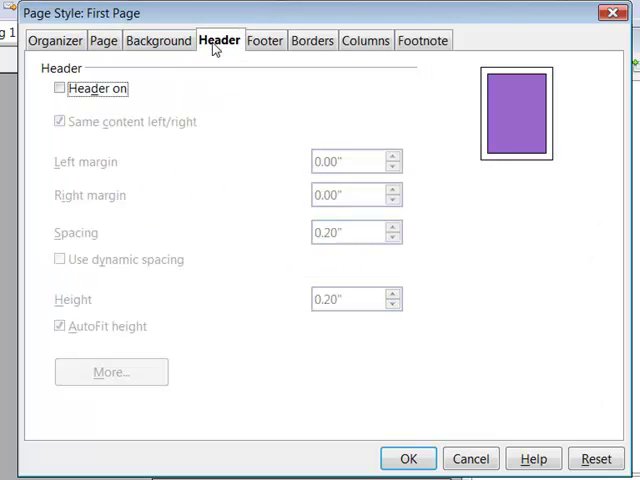
Give the First Page a thicker green border with a light green drop shadow.
{"action": "left_click", "coordinate": [265, 40]}
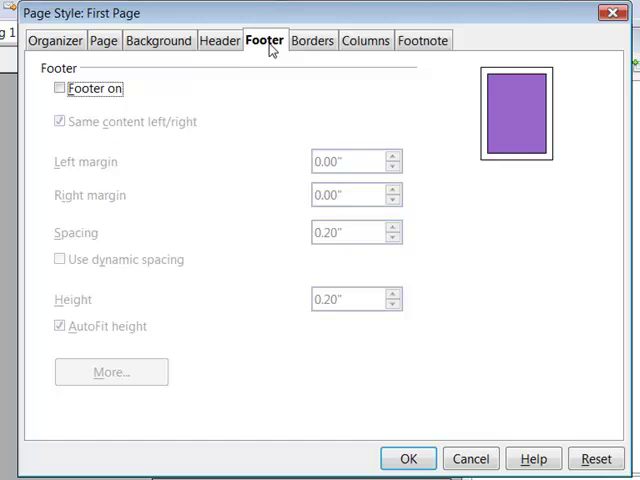
{"action": "left_click", "coordinate": [311, 40]}
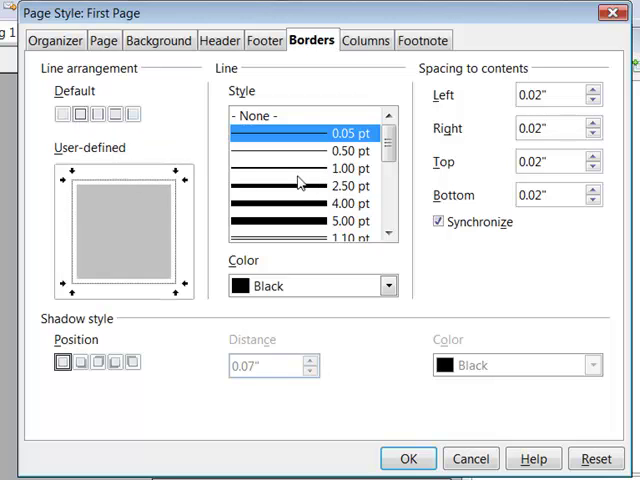
{"action": "left_click", "coordinate": [320, 186]}
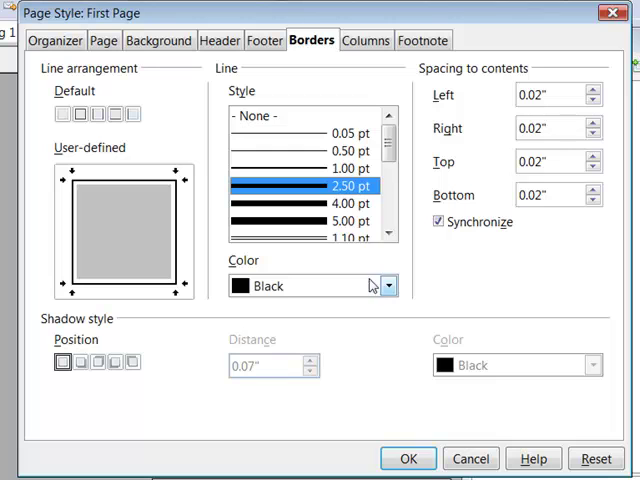
{"action": "left_click", "coordinate": [387, 286]}
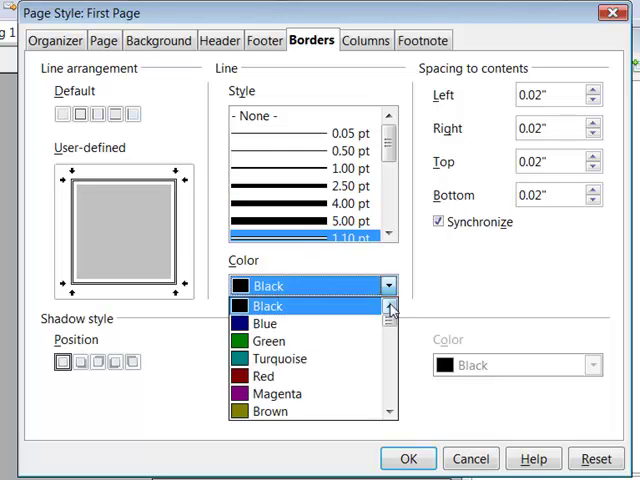
{"action": "left_click", "coordinate": [268, 341]}
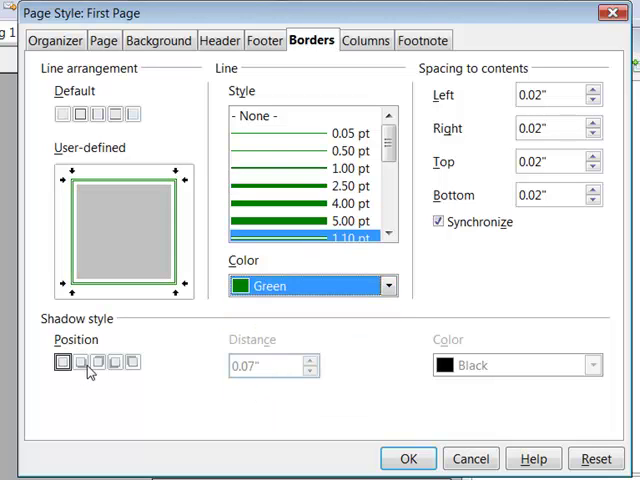
{"action": "left_click", "coordinate": [592, 364]}
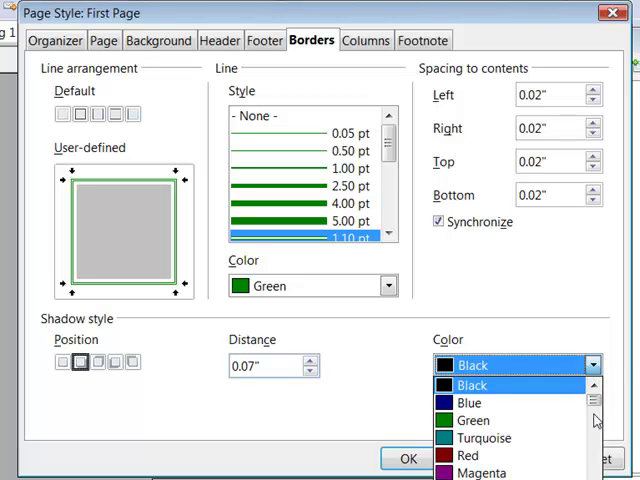
{"action": "scroll", "scroll_direction": "down", "scroll_amount": 3}
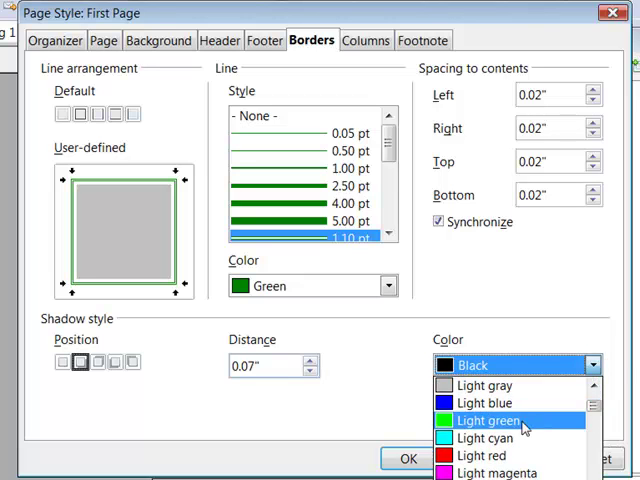
{"action": "left_click", "coordinate": [490, 420]}
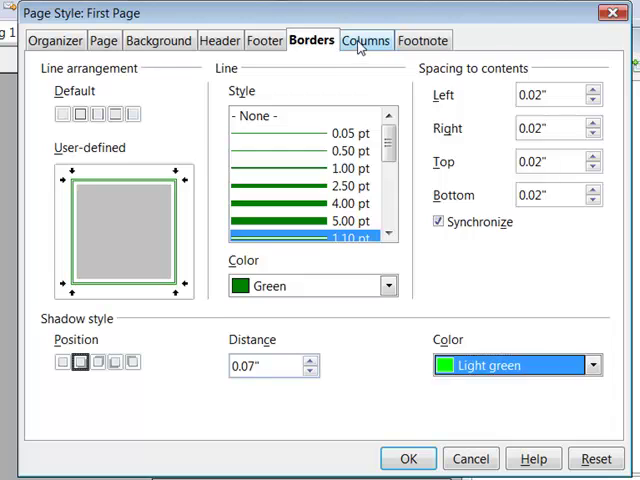
Review the First Page style's Columns and Footnote tabs, then close the dialog.
{"action": "left_click", "coordinate": [365, 40]}
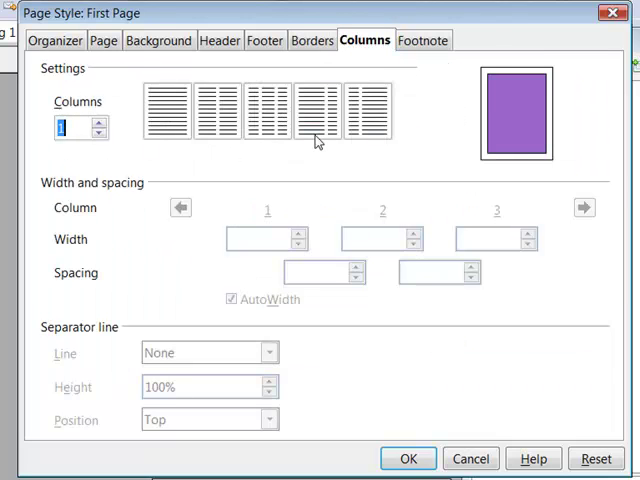
{"action": "mouse_move", "coordinate": [353, 103]}
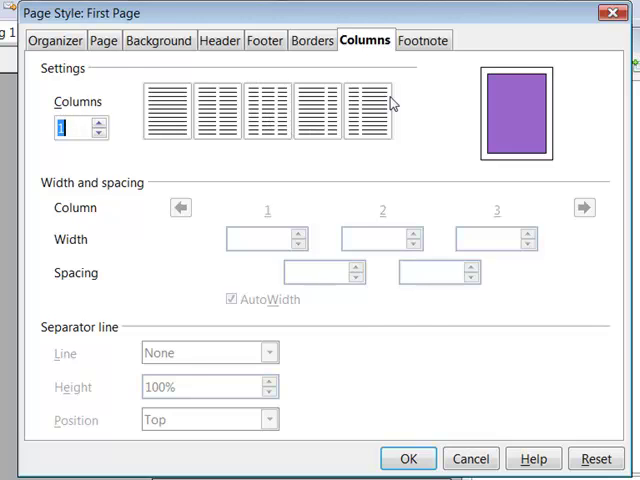
{"action": "left_click", "coordinate": [422, 40]}
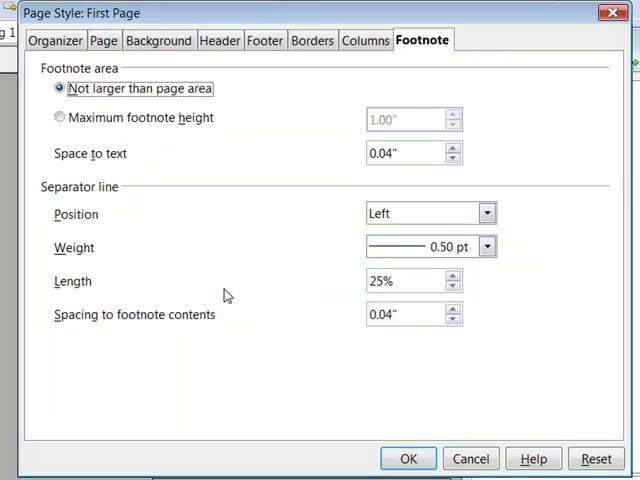
{"action": "left_click", "coordinate": [408, 458]}
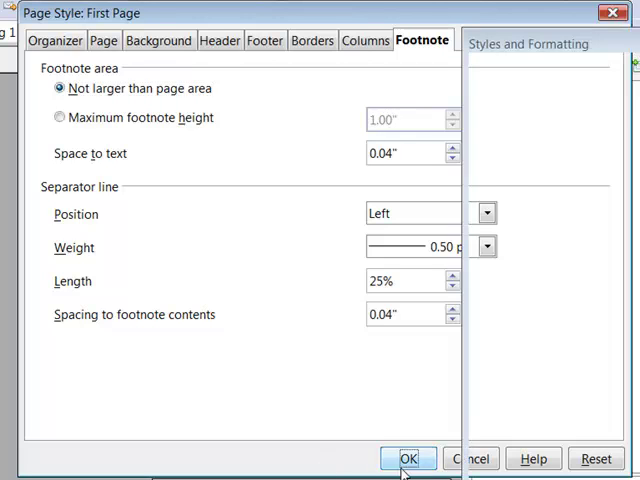
Apply the First Page style's purple background and green border, then reopen the style for modification.
{"action": "left_click", "coordinate": [409, 458]}
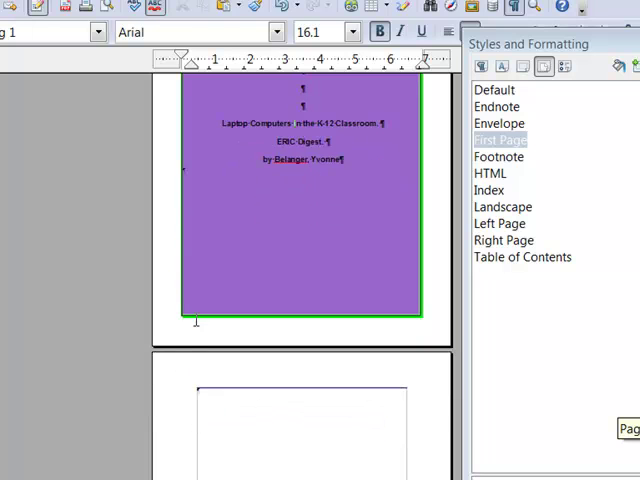
{"action": "mouse_move", "coordinate": [425, 434]}
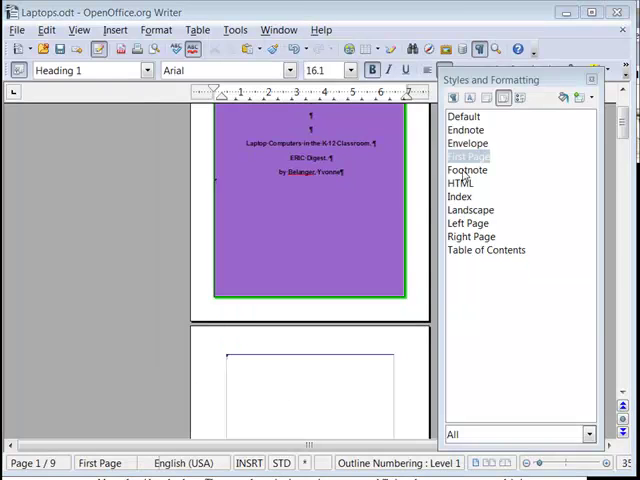
{"action": "right_click", "coordinate": [467, 156]}
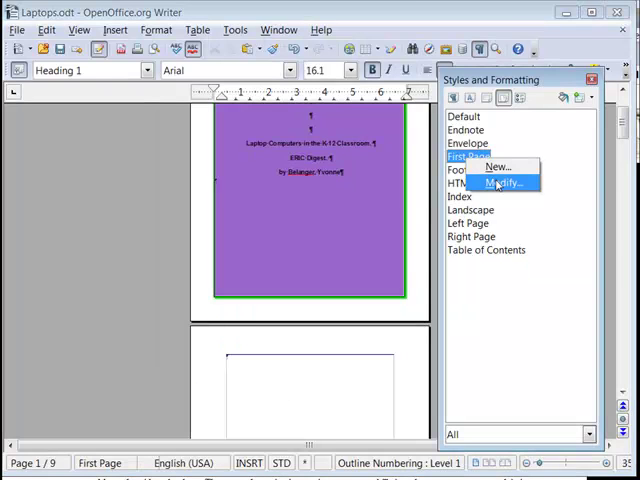
{"action": "left_click", "coordinate": [508, 183]}
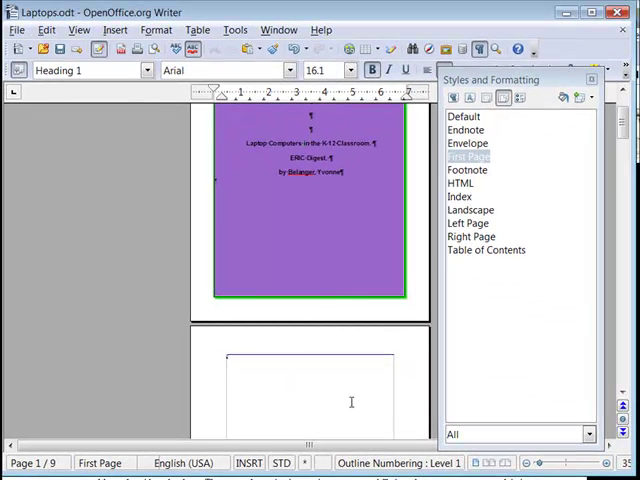
Set the Table of Contents page style's right, top and bottom margins to 0.79 inches.
{"action": "right_click", "coordinate": [486, 249]}
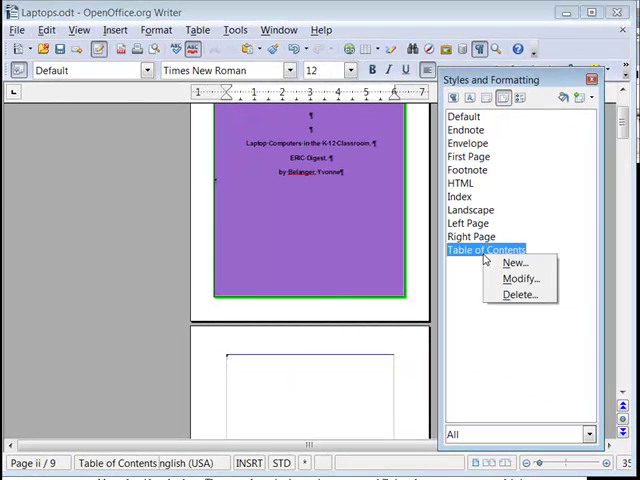
{"action": "left_click", "coordinate": [519, 278]}
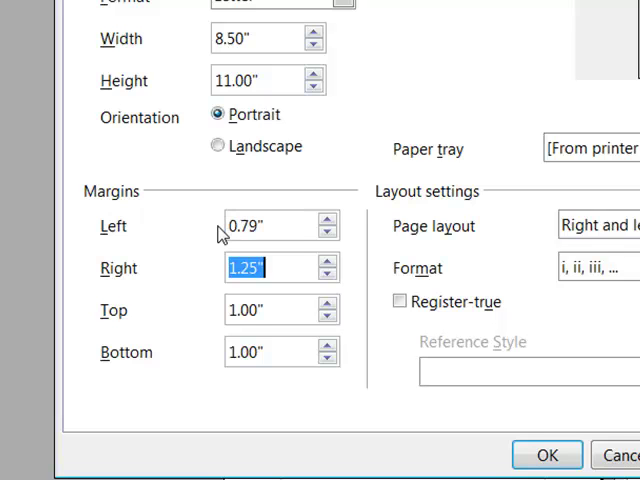
{"action": "type", "text": ".79\""}
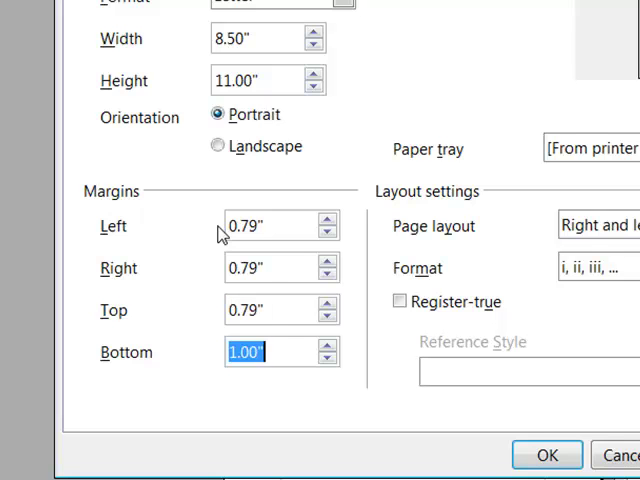
{"action": "type", "text": ".79"}
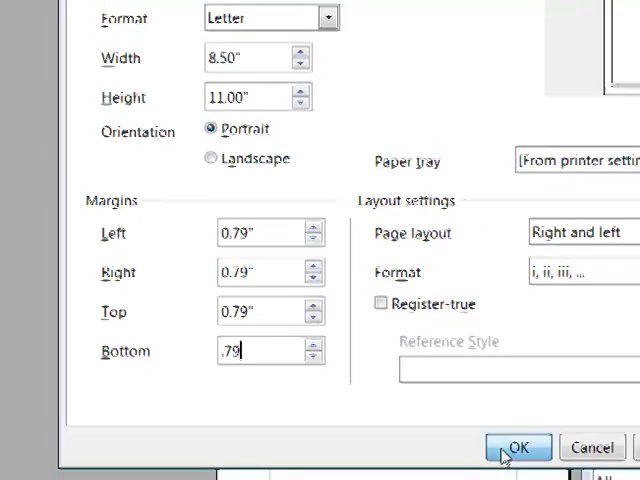
{"action": "left_click", "coordinate": [518, 447]}
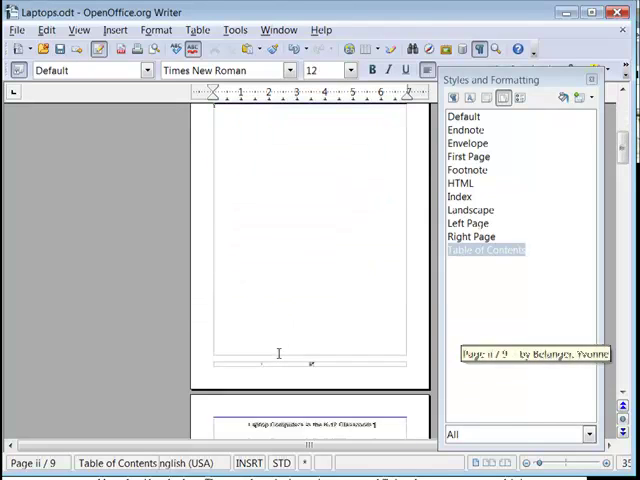
{"action": "scroll", "scroll_direction": "down", "scroll_amount": 3}
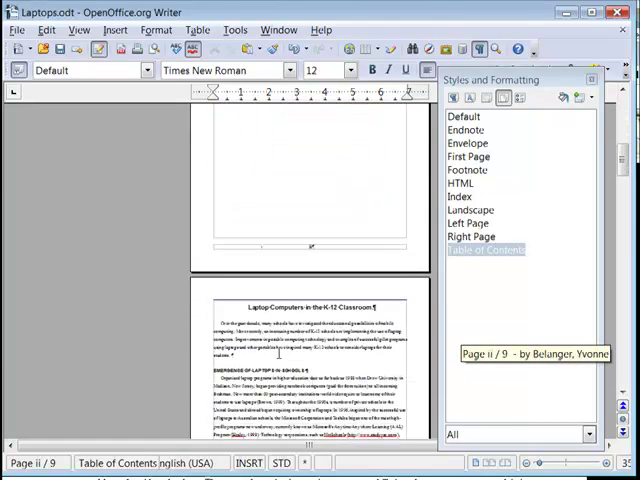